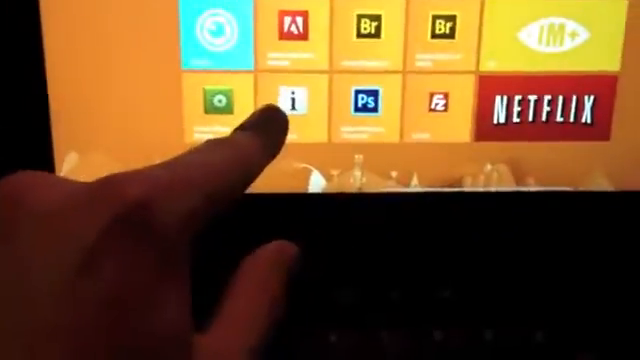
Step: Launch Netflix from its Start screen tile, reaching the $7.99-a-month sign-up page
click(368, 105)
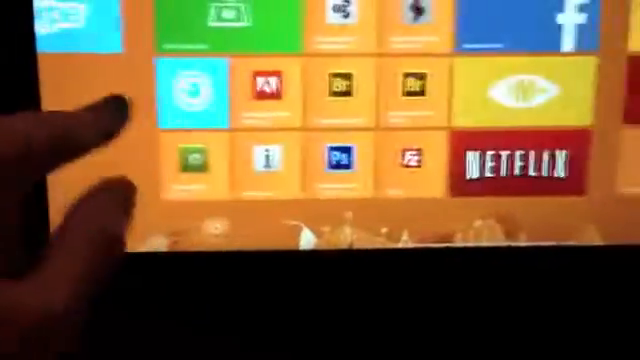
click(193, 90)
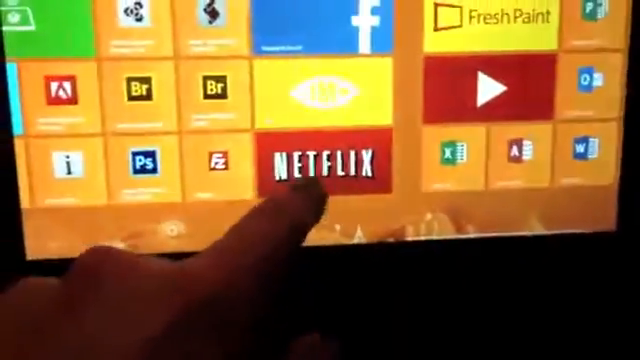
click(323, 160)
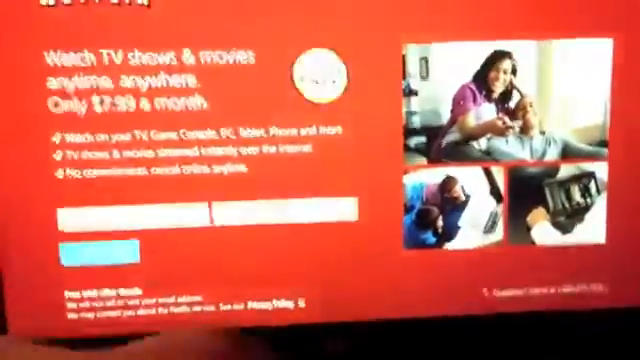